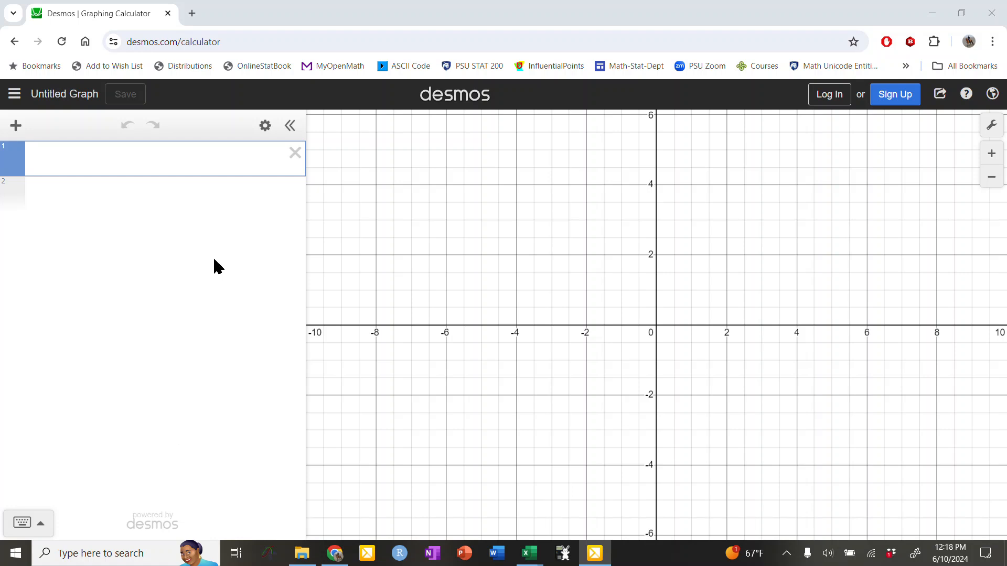
mouse_move(388, 234)
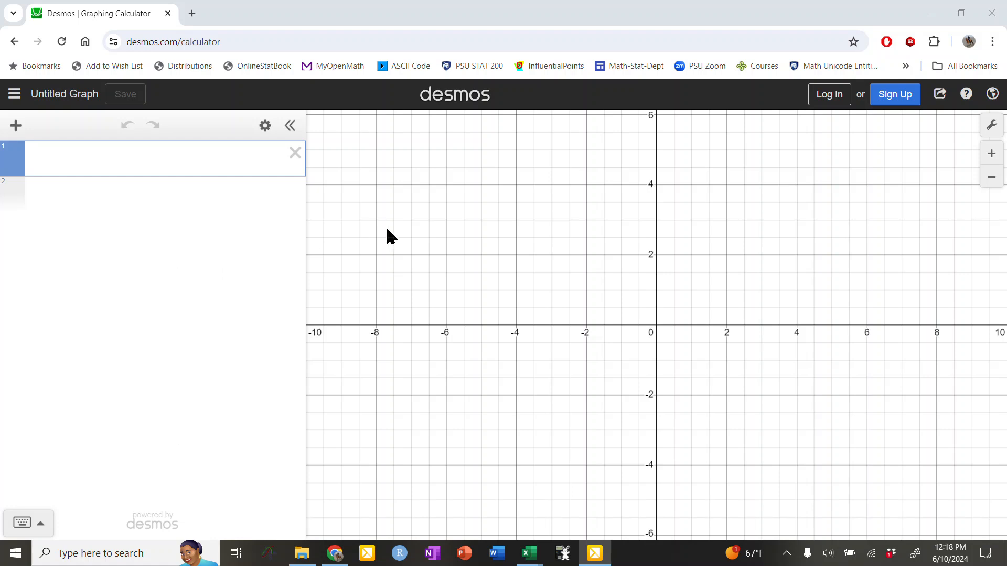
mouse_move(151, 71)
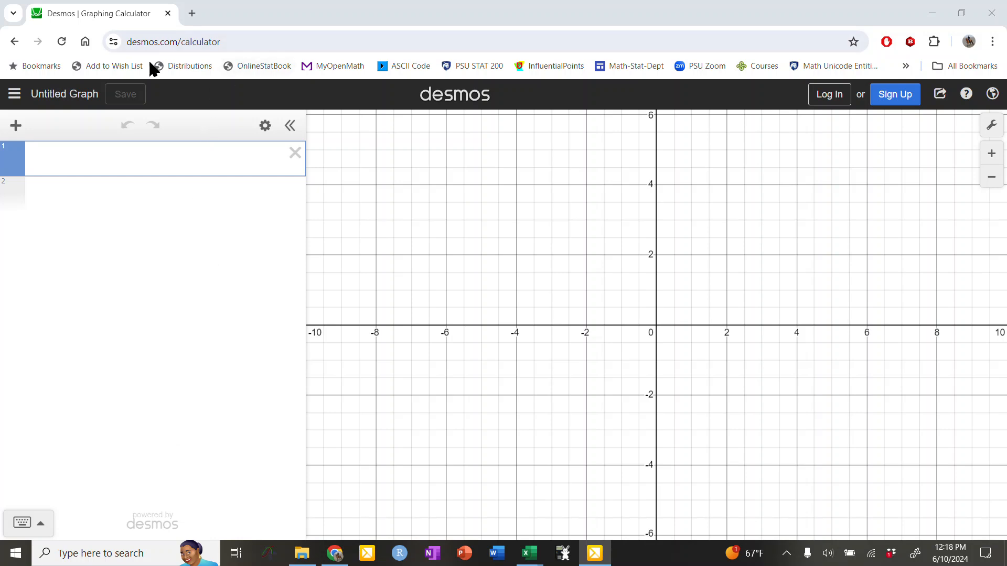
- Start the first expression as a list definition reading "L ="
left_click(173, 42)
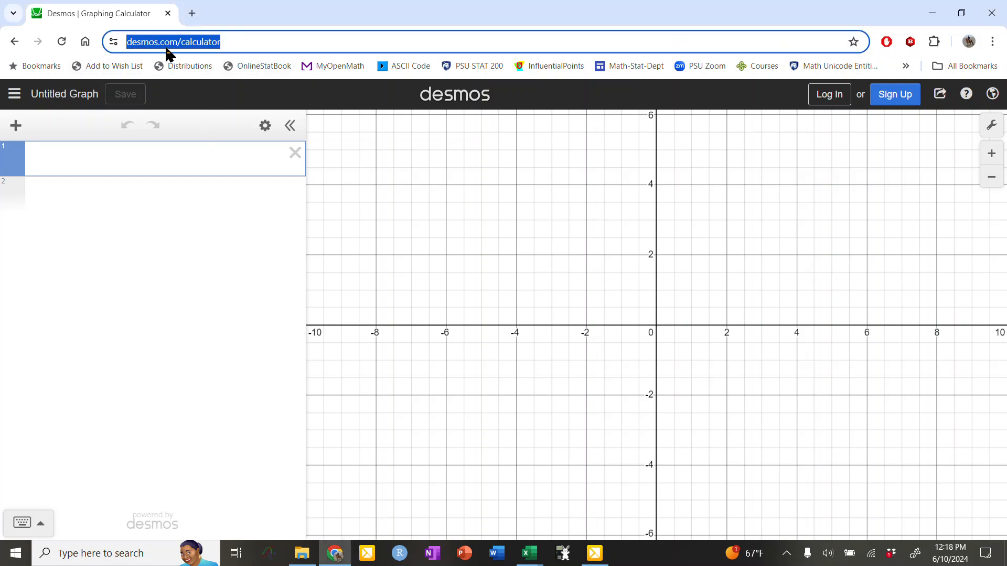
mouse_move(233, 62)
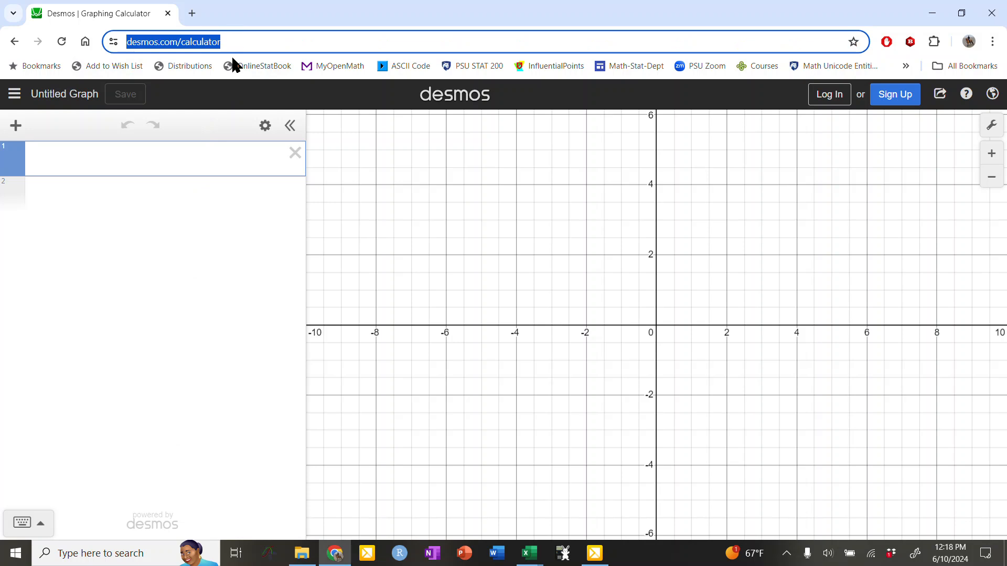
mouse_move(236, 316)
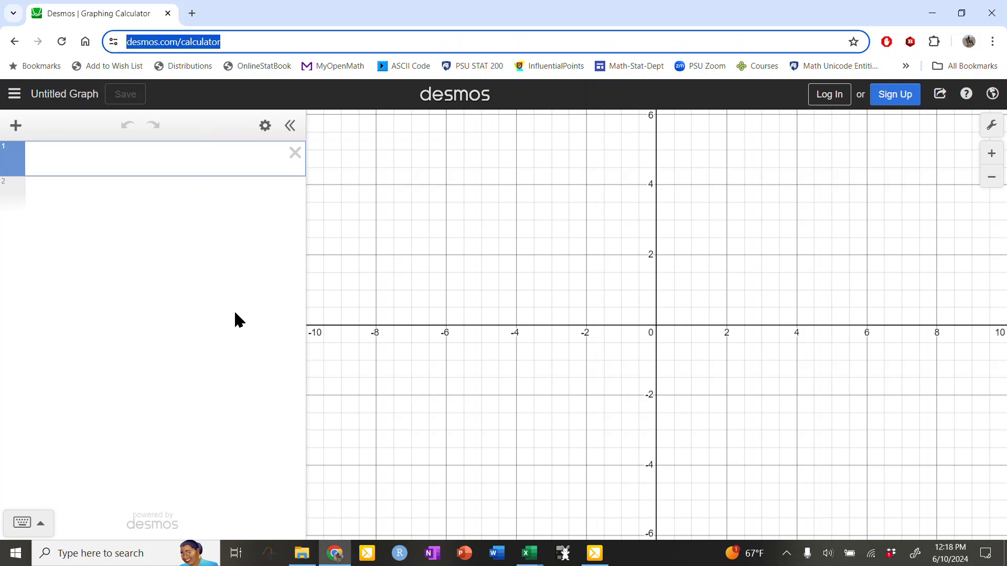
mouse_move(121, 188)
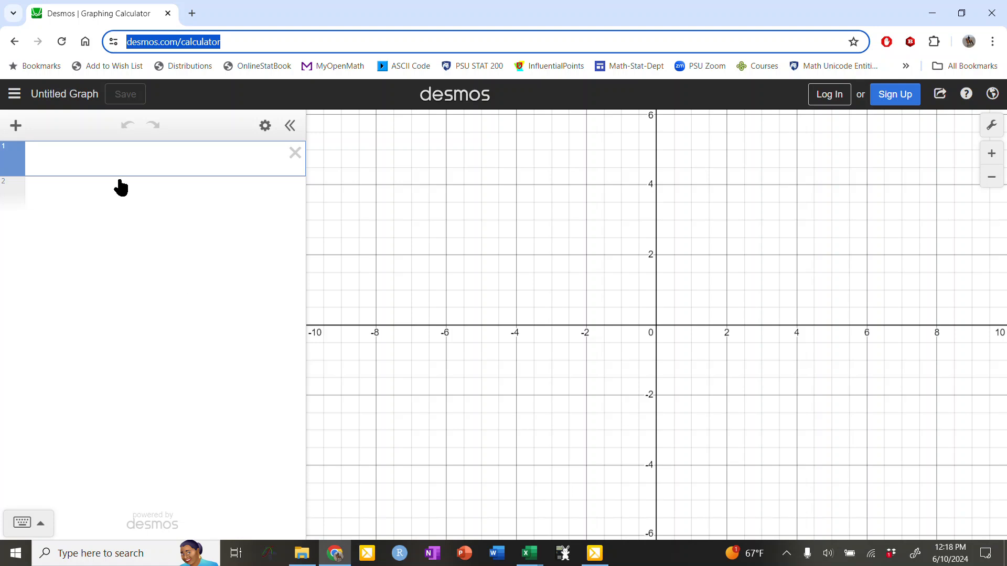
left_click(84, 159)
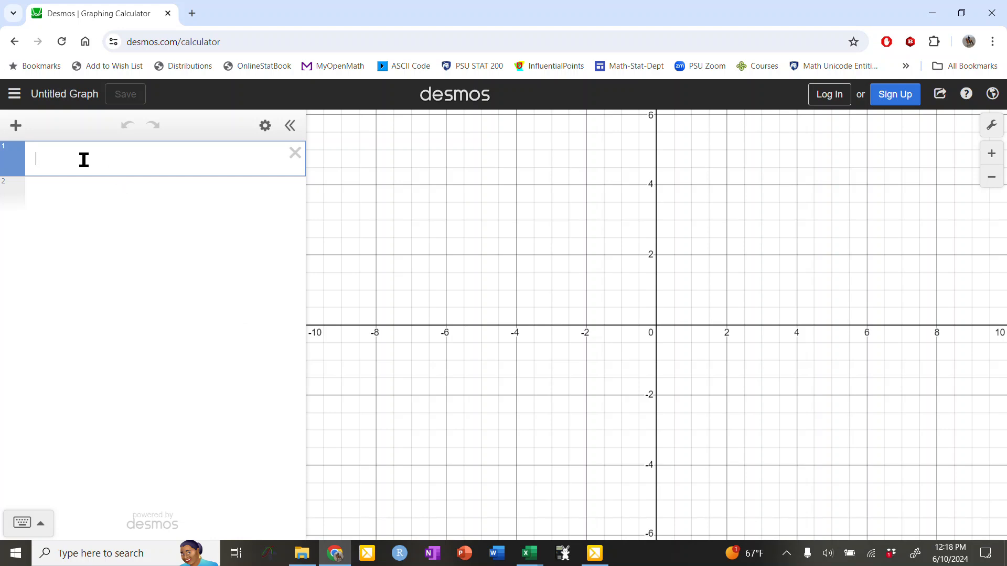
type("L")
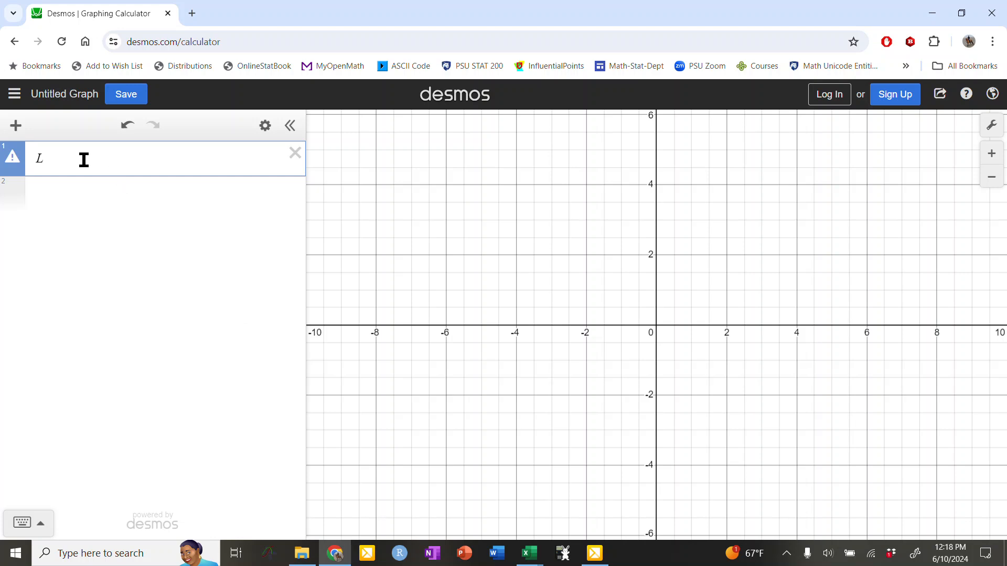
type("=")
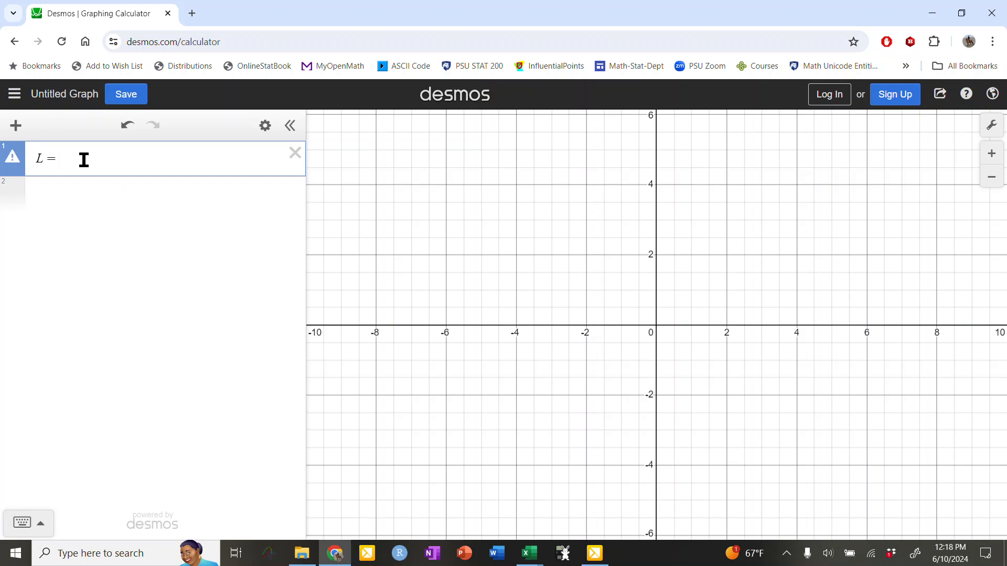
mouse_move(526, 553)
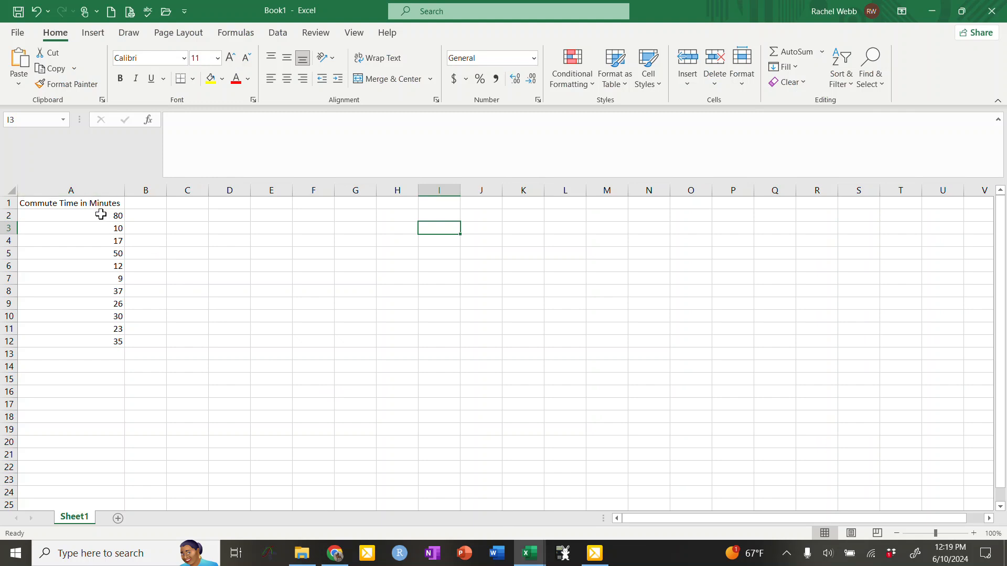
- Copy the eleven commute-time values A2:A12 from Excel and return to Desmos
left_click_drag(100, 215, 104, 341)
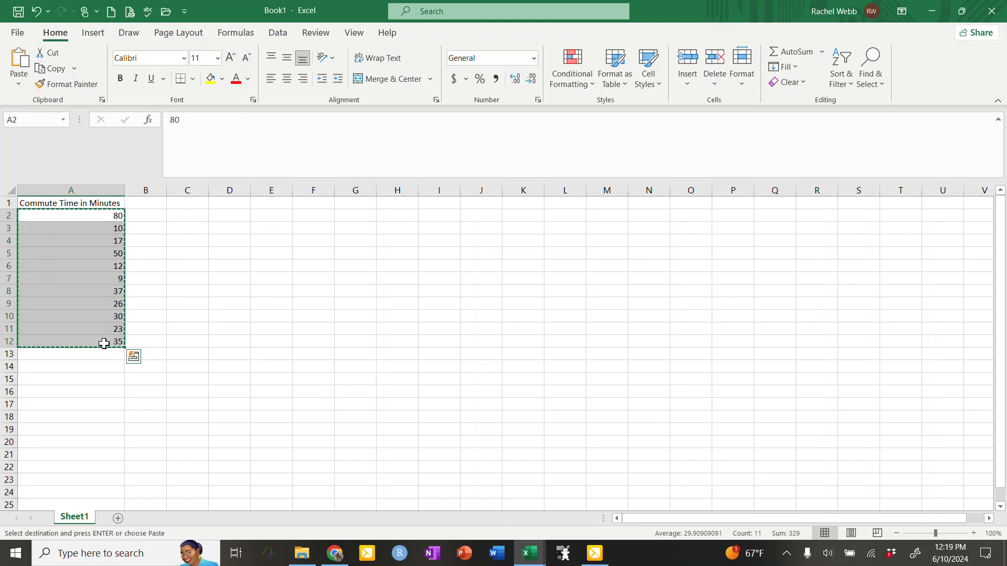
left_click(334, 553)
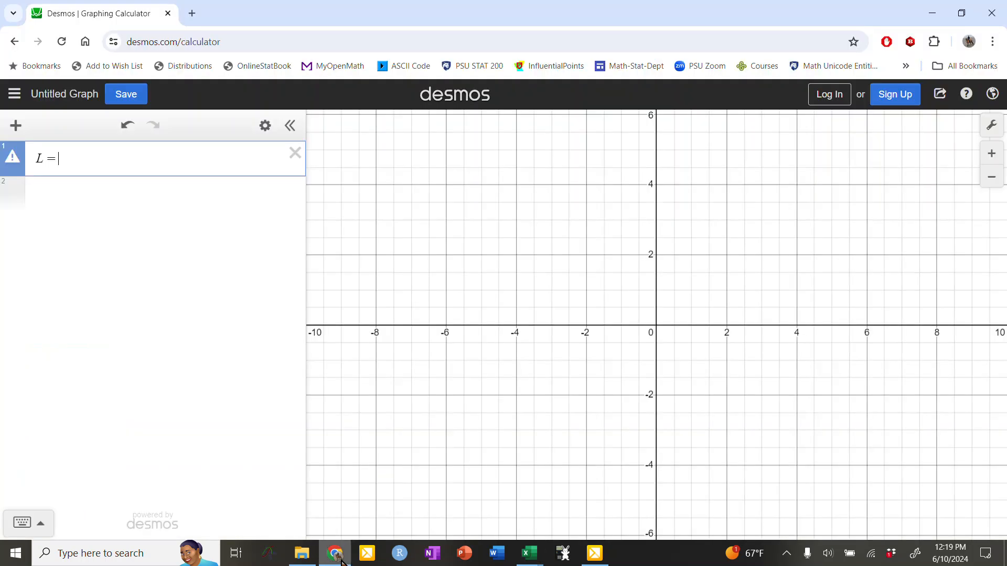
mouse_move(151, 167)
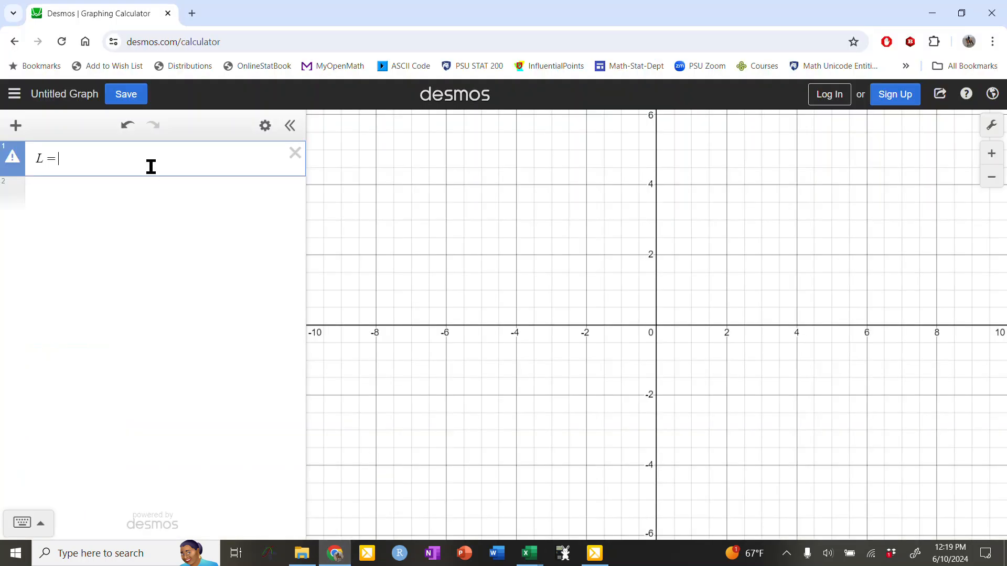
- Define L as the list [80,10,17,50,12,9,37,26,30,23,35]
type("[80,10,17,50,12,9,37,26,30,23,35]")
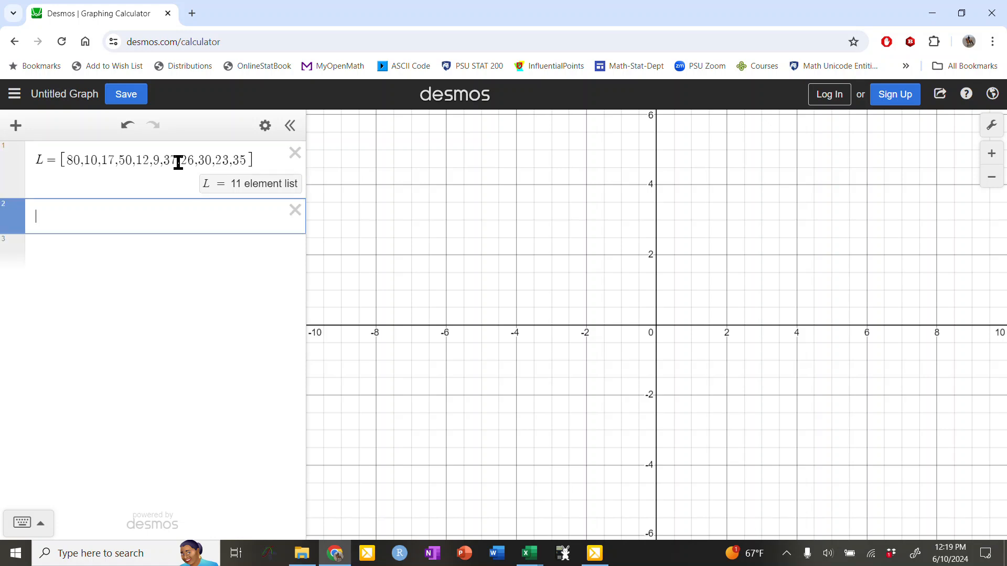
- Enter boxplot(L) as the second expression to draw the box plot
type("bo")
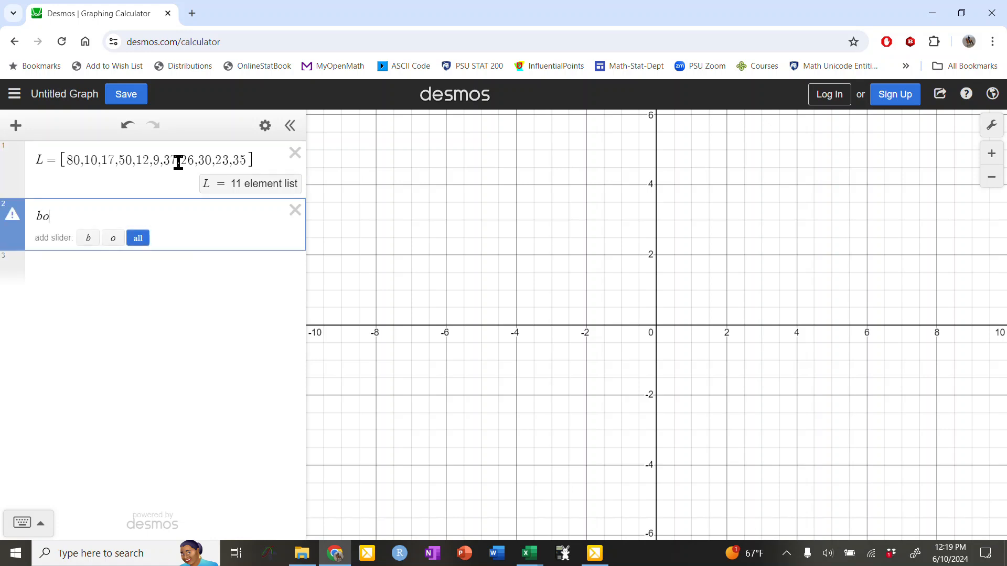
type("xp")
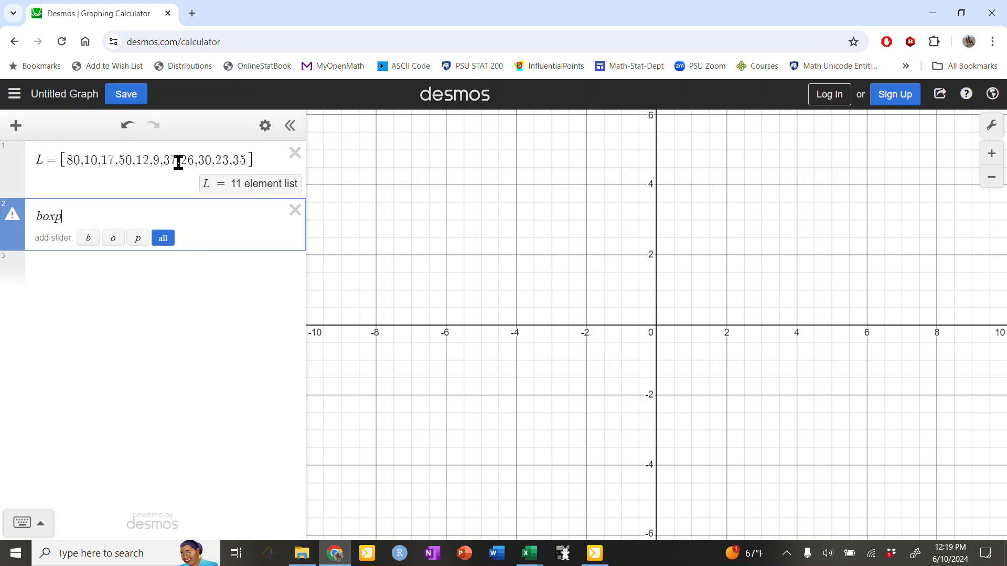
type("l")
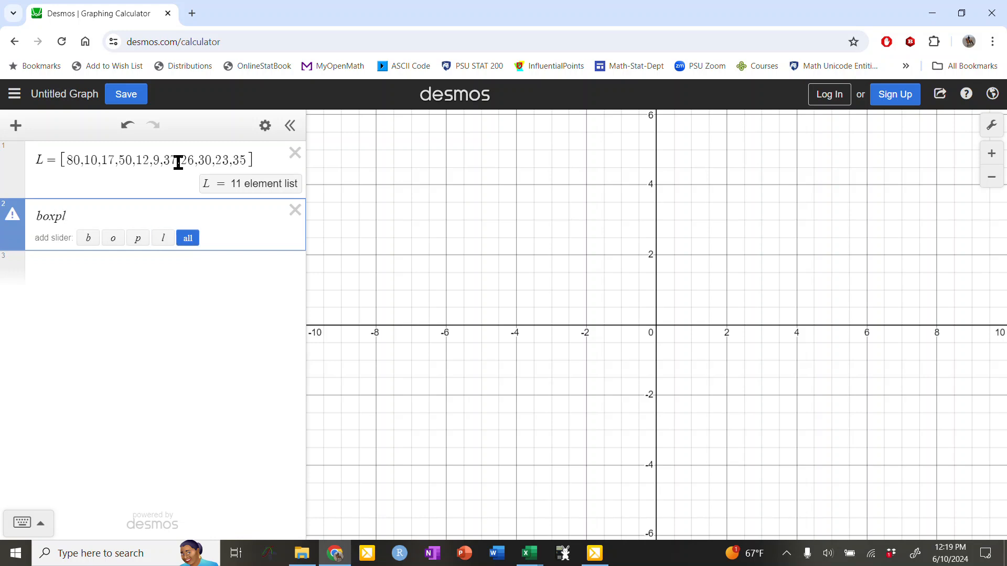
type("ot(")
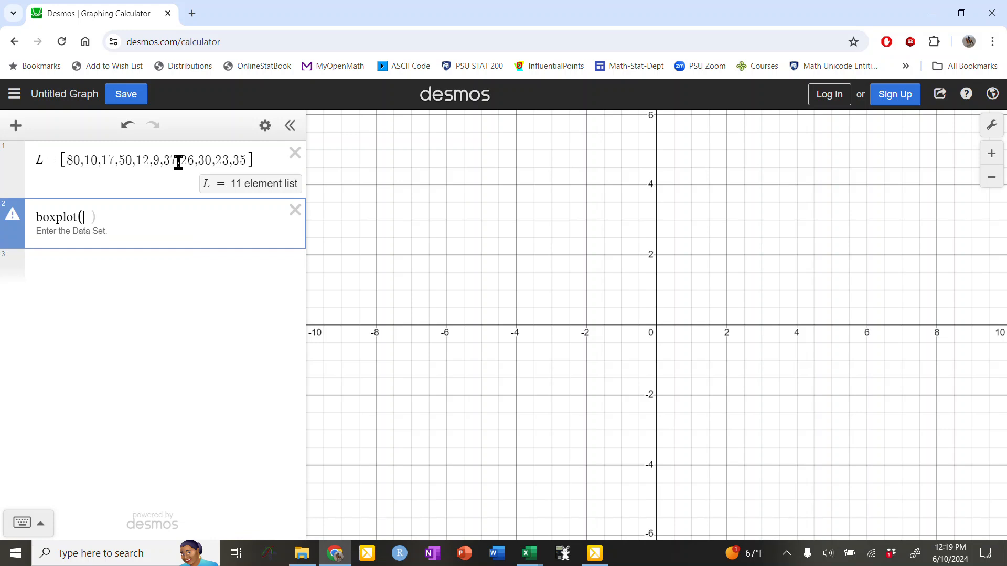
type("L")
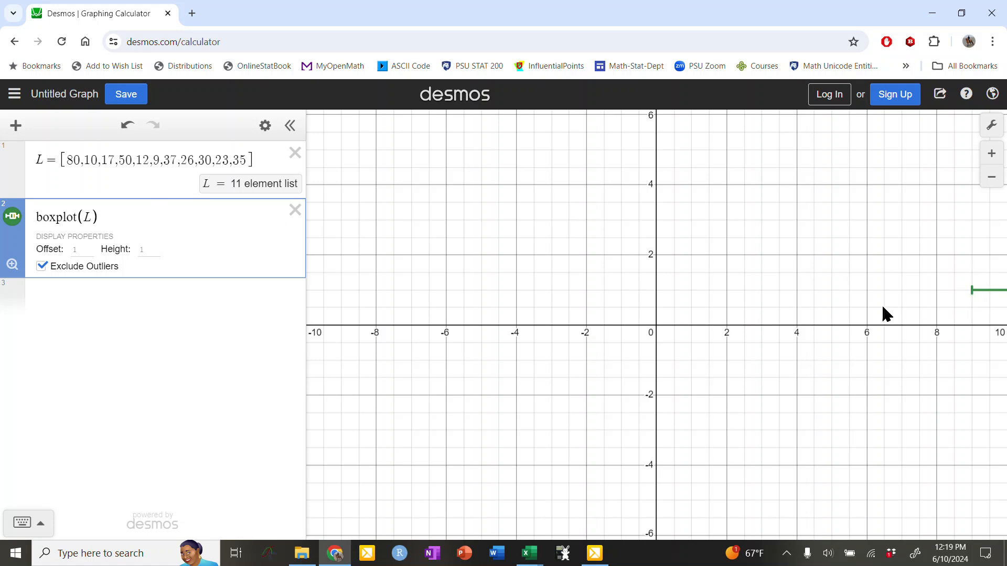
mouse_move(110, 254)
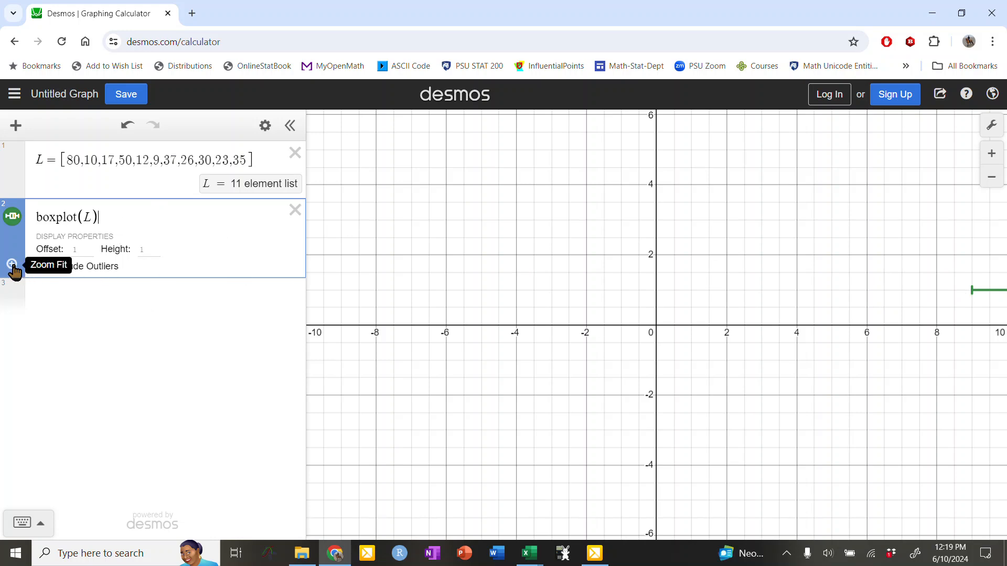
- Zoom-fit to the box plot and pan right to reveal the outlier at 80
left_click(40, 267)
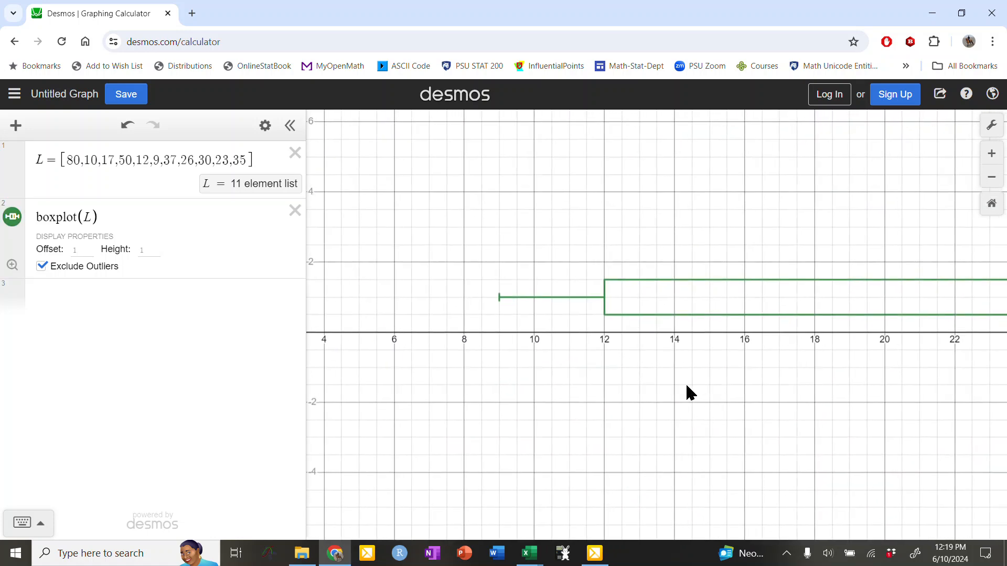
mouse_move(548, 316)
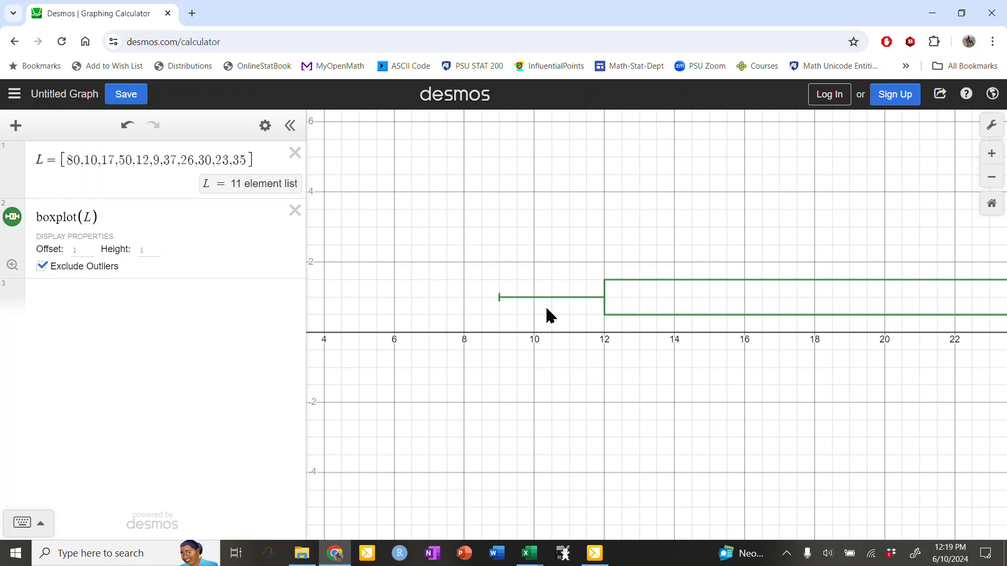
mouse_move(573, 313)
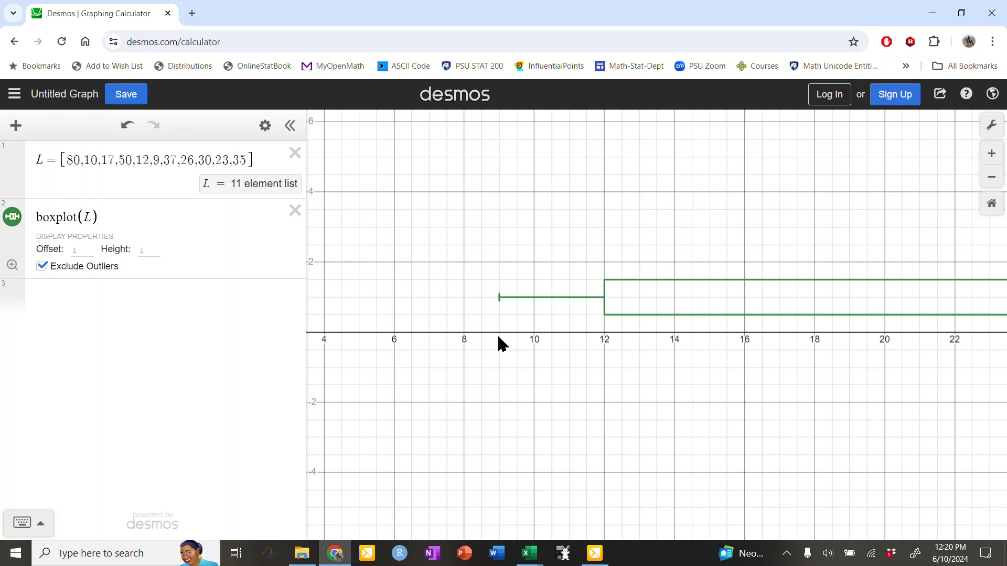
mouse_move(610, 345)
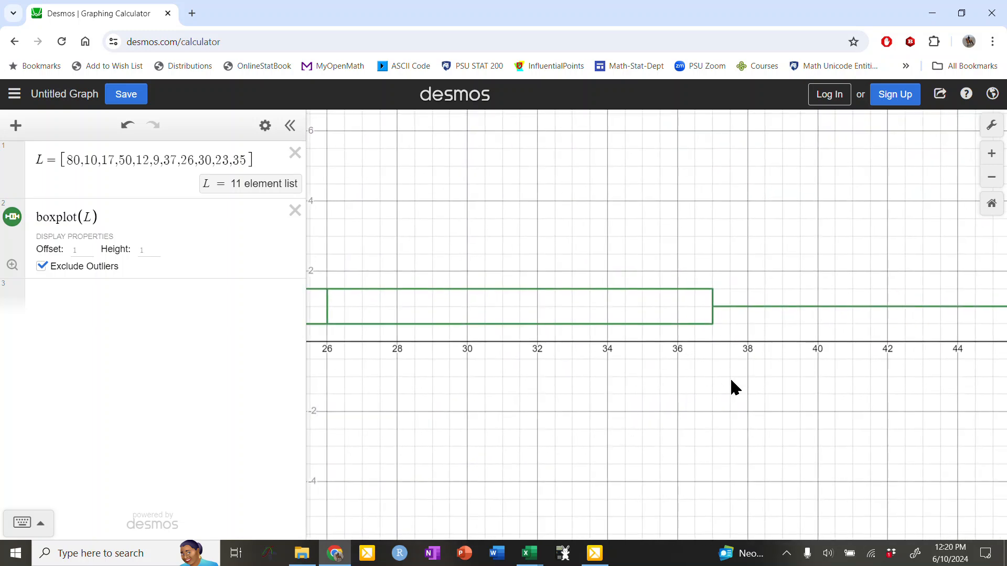
mouse_move(713, 365)
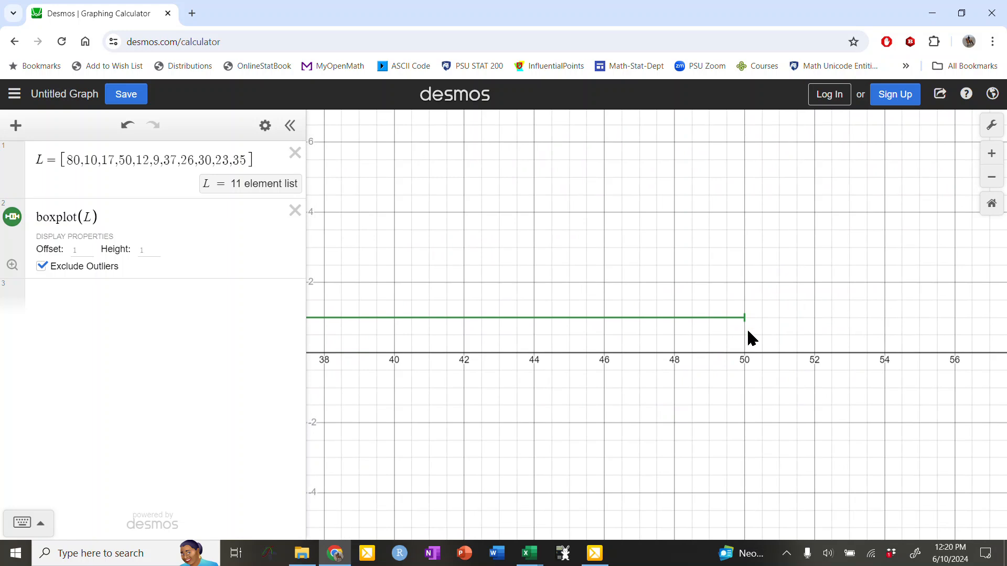
mouse_move(743, 347)
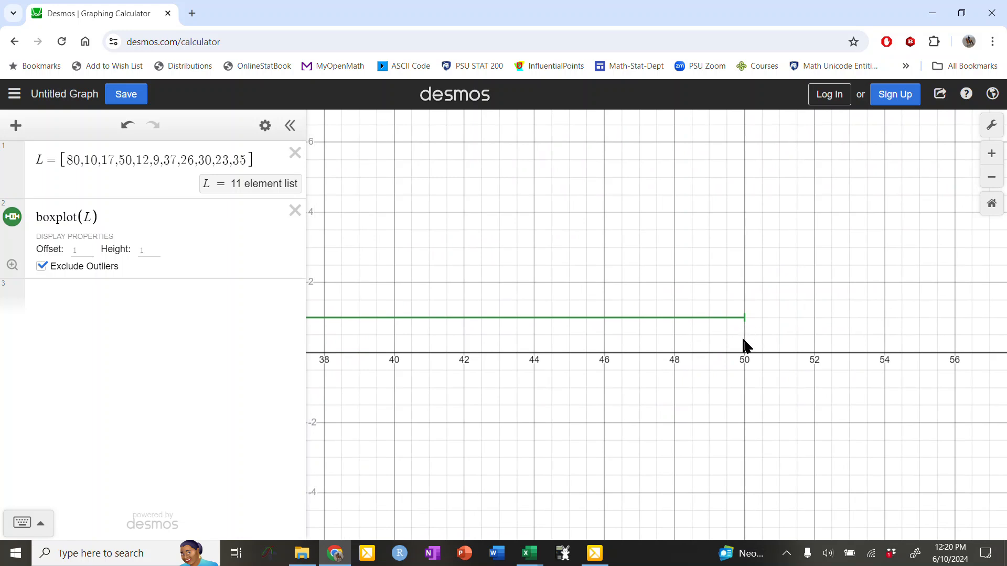
mouse_move(837, 404)
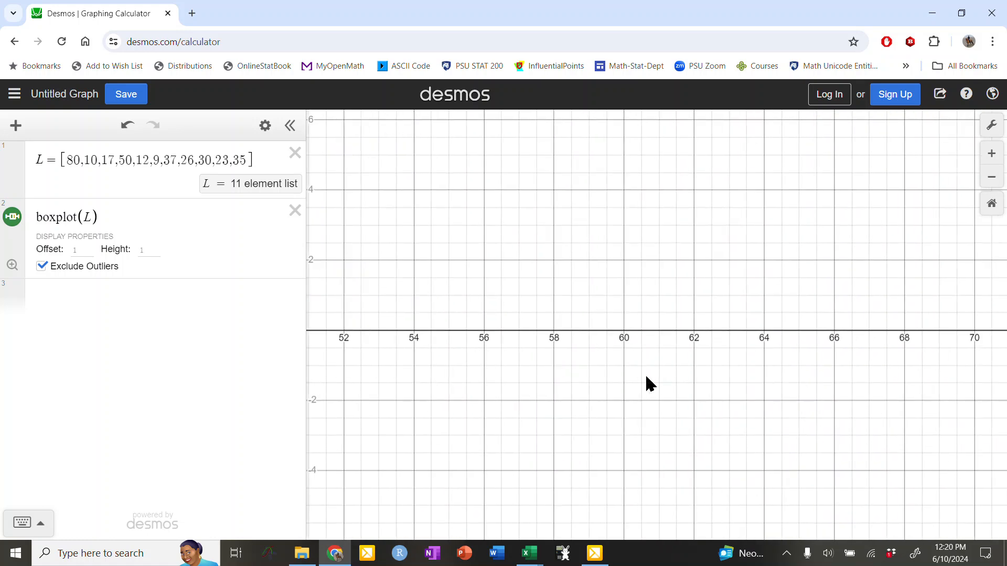
left_click_drag(652, 384, 774, 331)
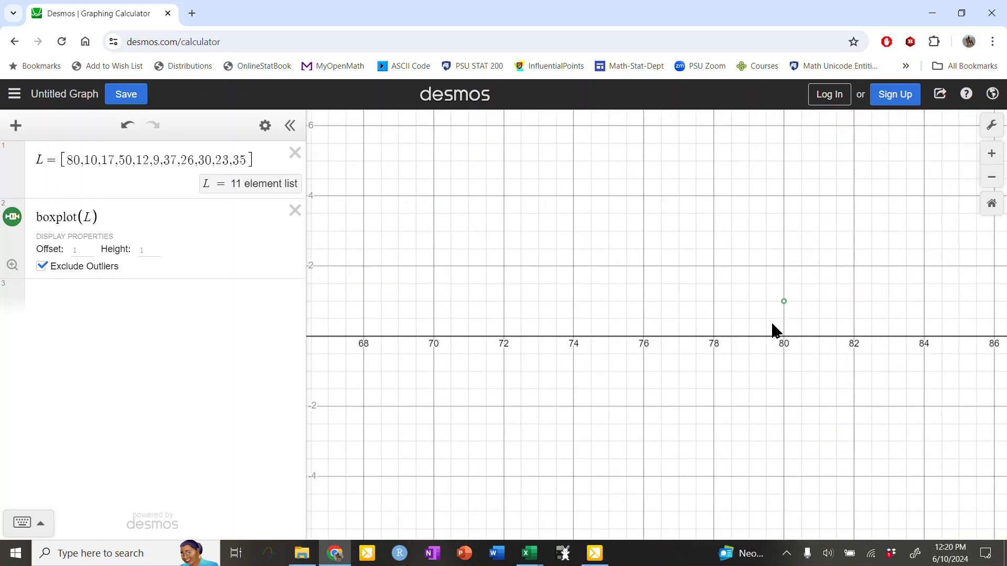
mouse_move(737, 327)
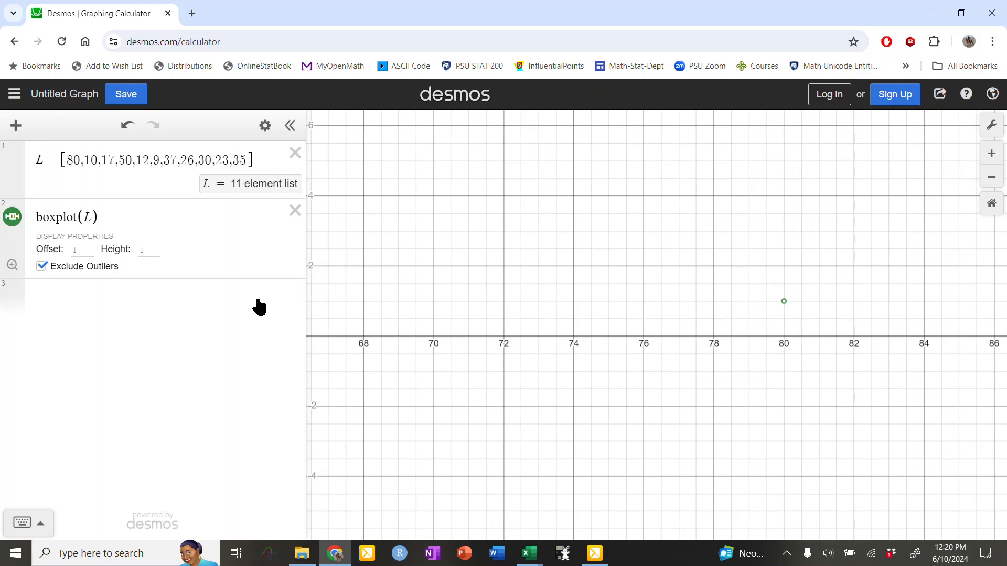
mouse_move(11, 266)
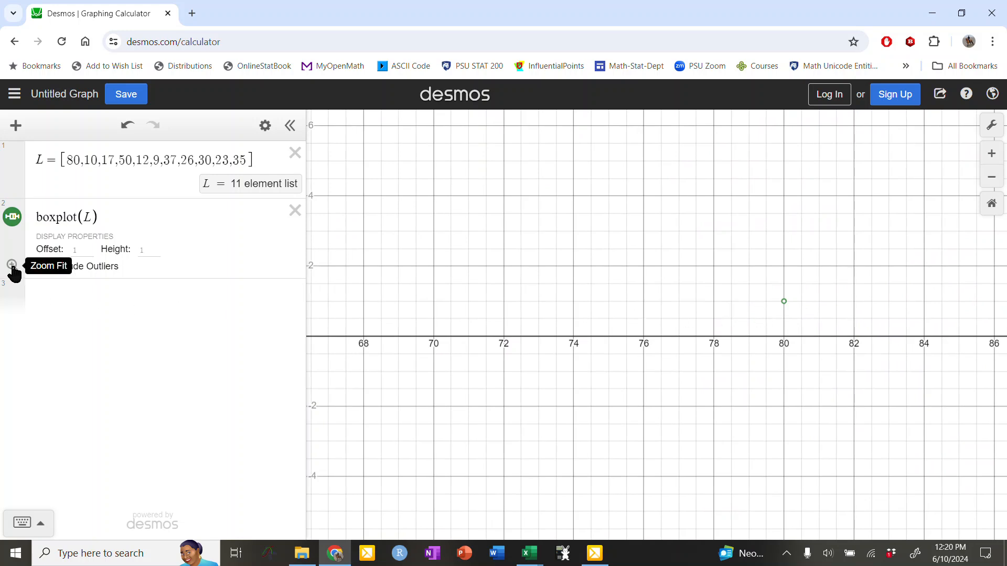
- Zoom-fit so the whole box plot from 9 to 50 and the outlier at 80 show together
left_click(41, 266)
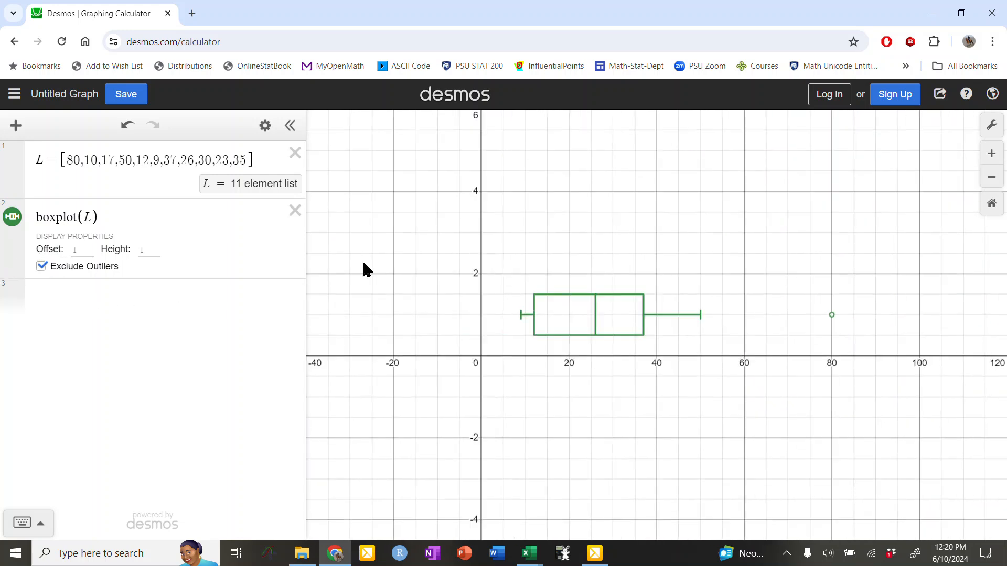
mouse_move(611, 316)
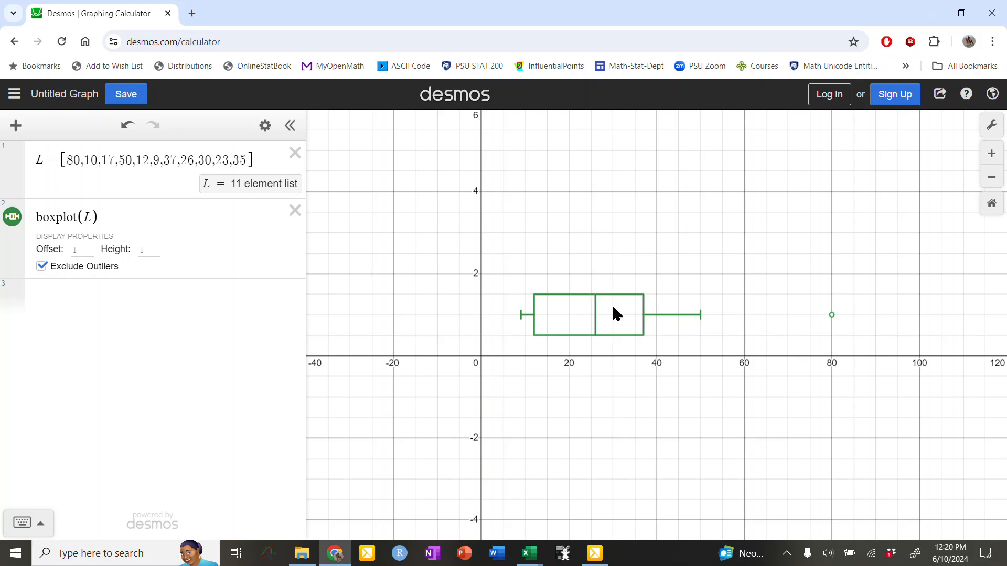
mouse_move(614, 308)
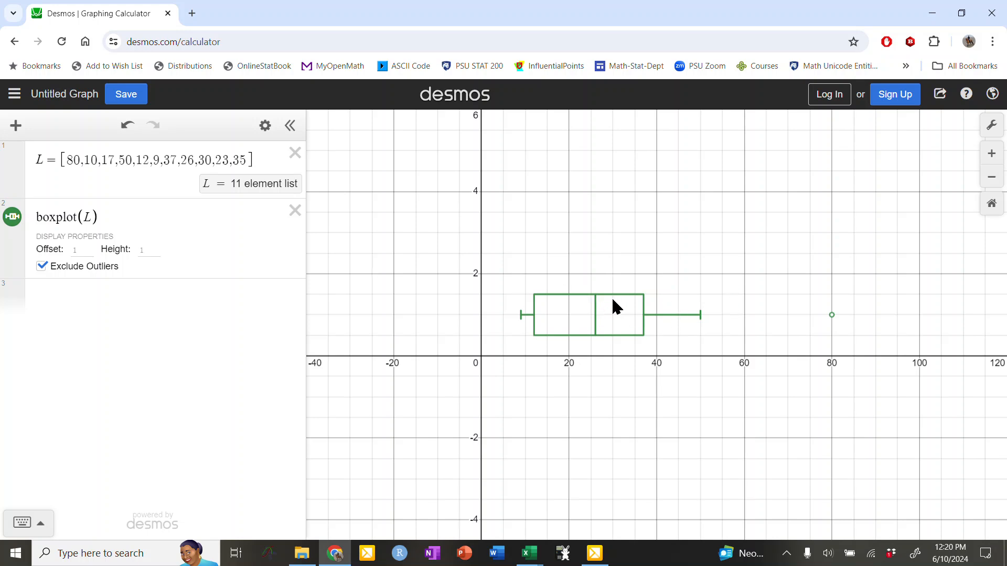
mouse_move(31, 238)
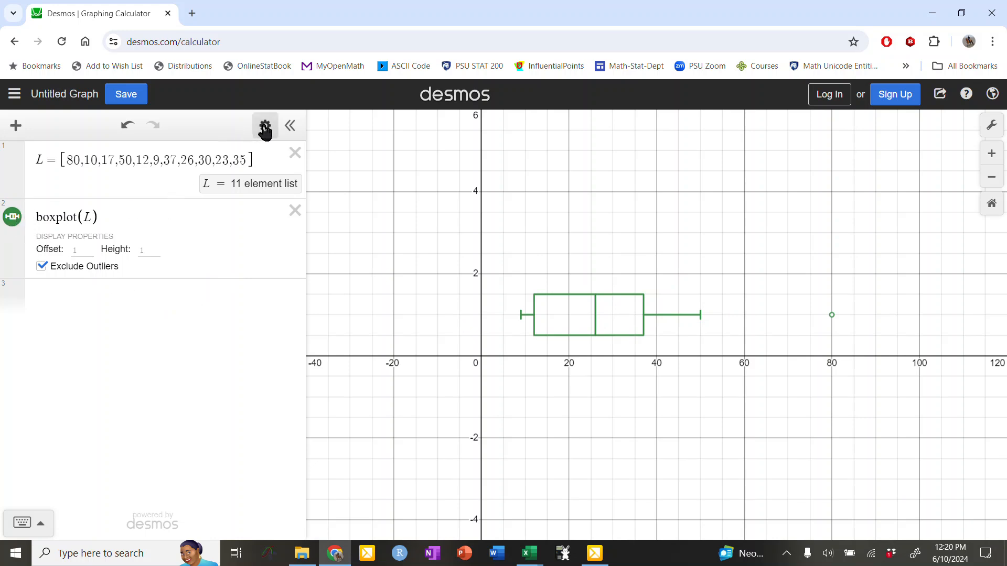
mouse_move(265, 126)
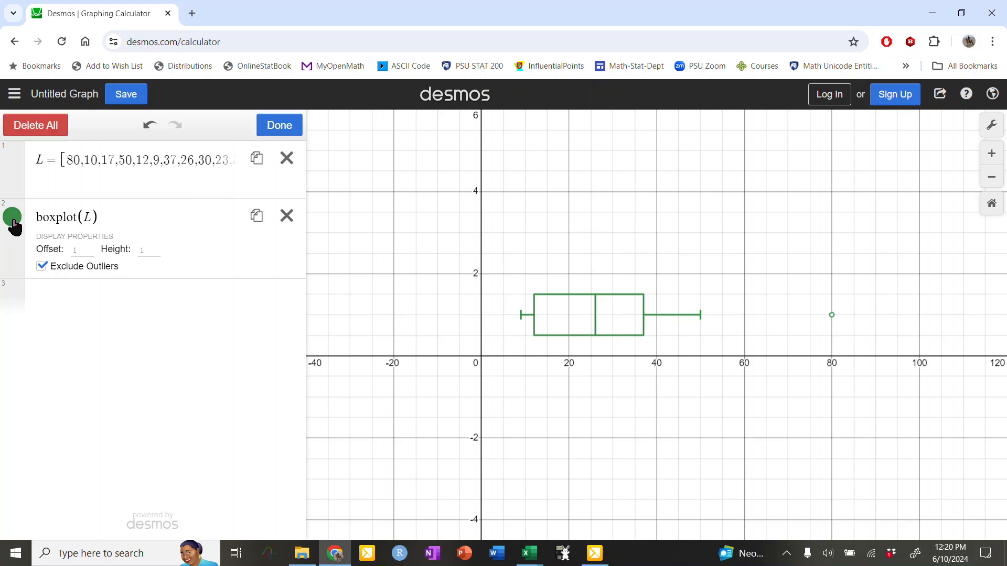
- Recolour the box plot from green to blue and finish editing the expression list
left_click(12, 217)
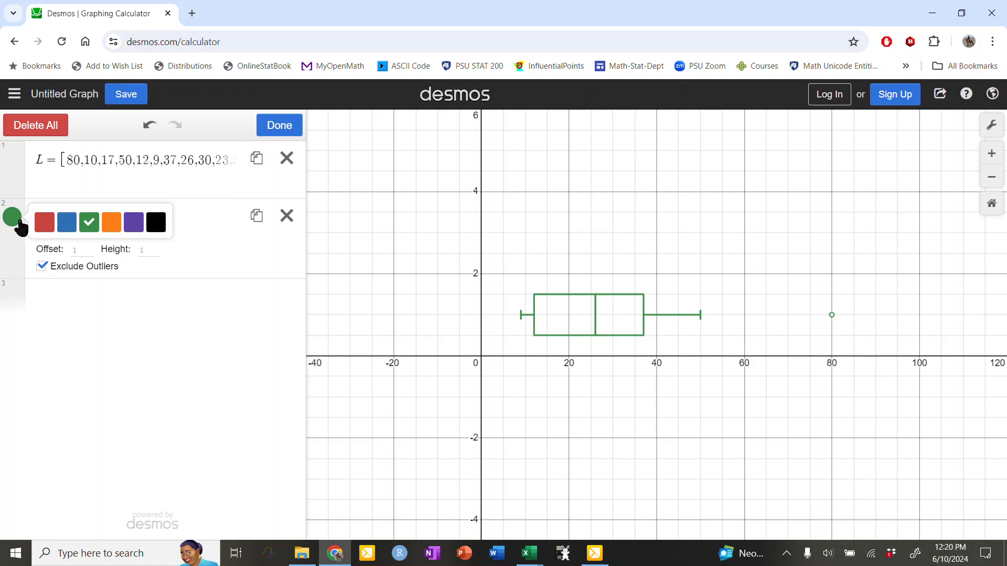
left_click(66, 222)
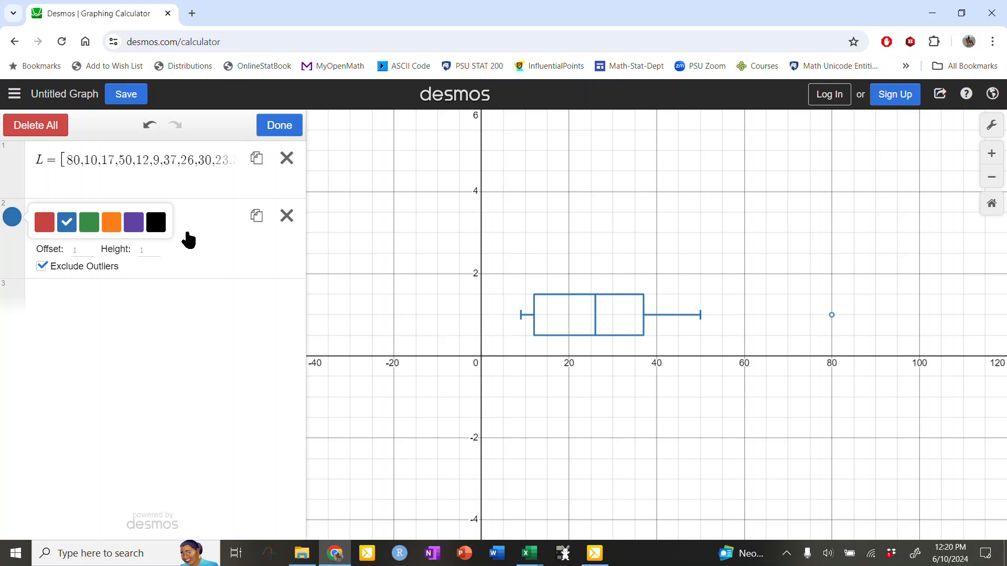
left_click(279, 125)
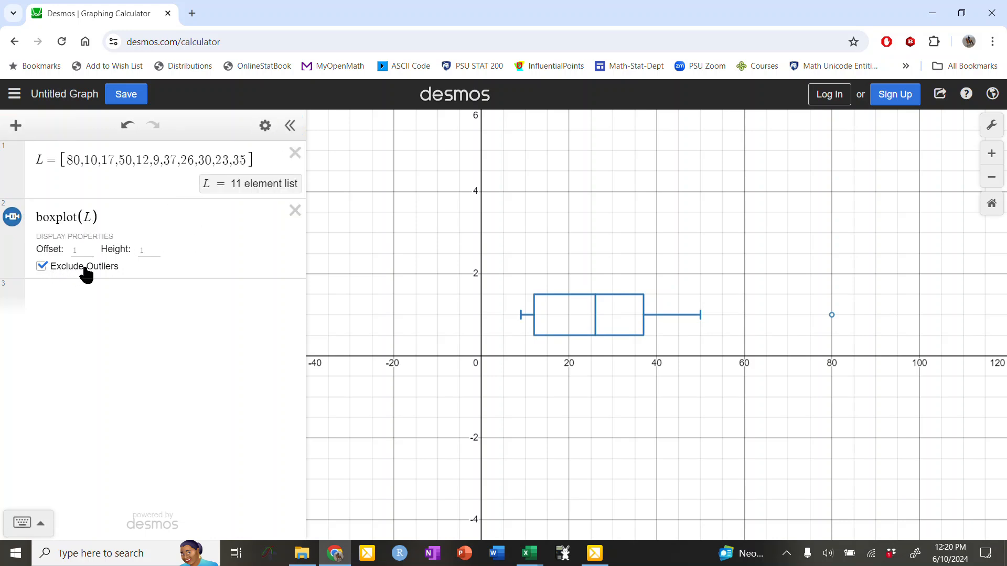
mouse_move(823, 322)
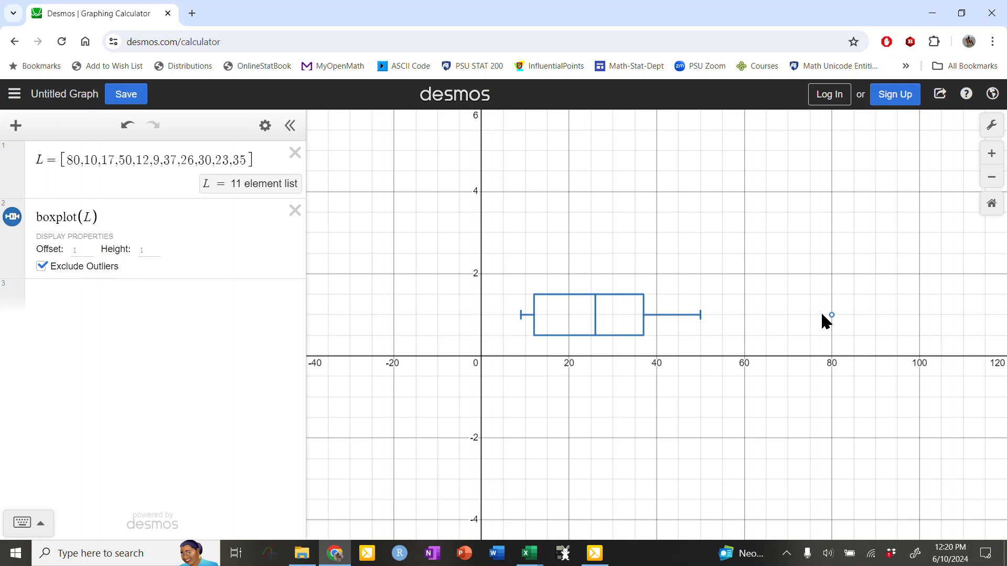
mouse_move(935, 160)
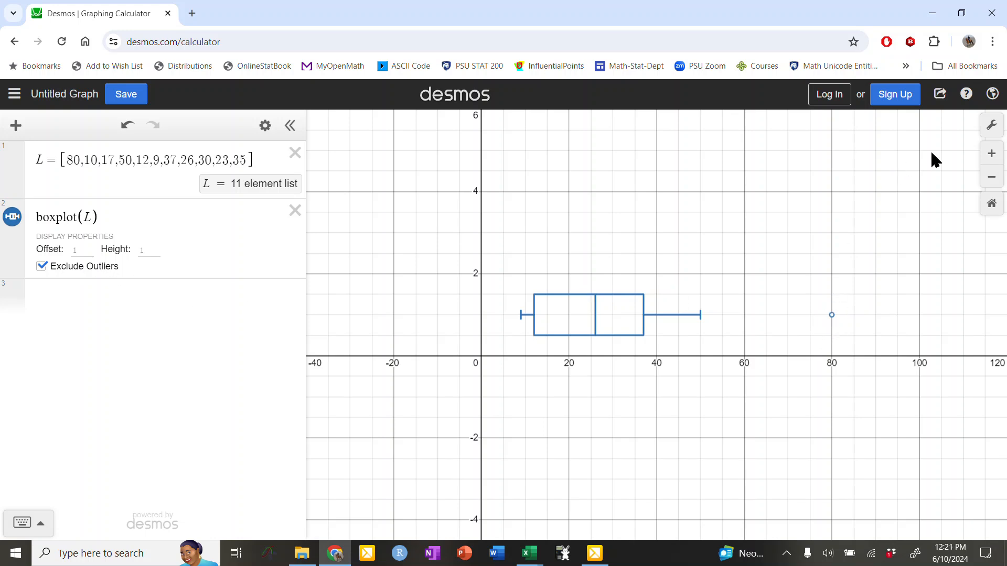
- Switch the graph to the large text size in Graph Settings
left_click(991, 126)
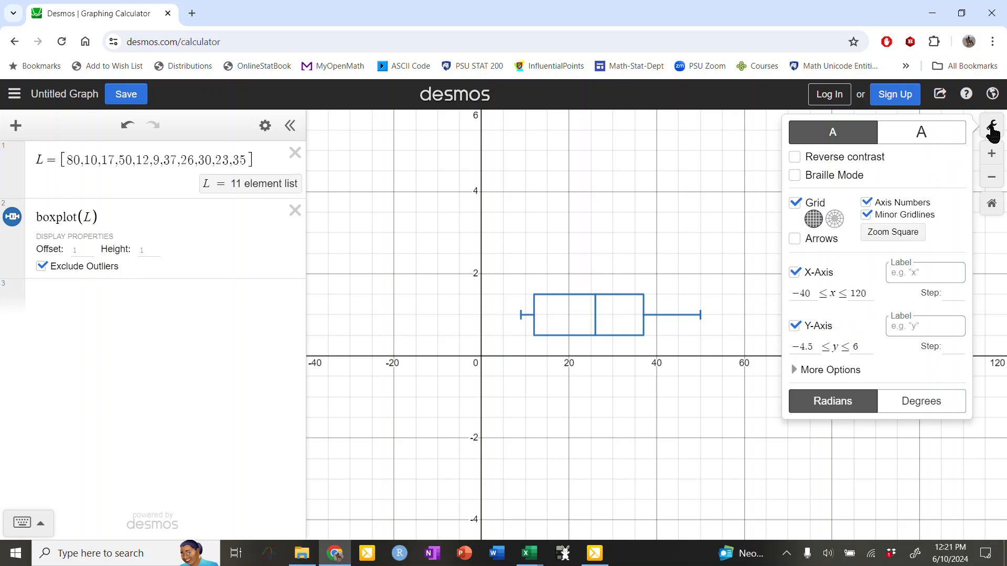
mouse_move(922, 132)
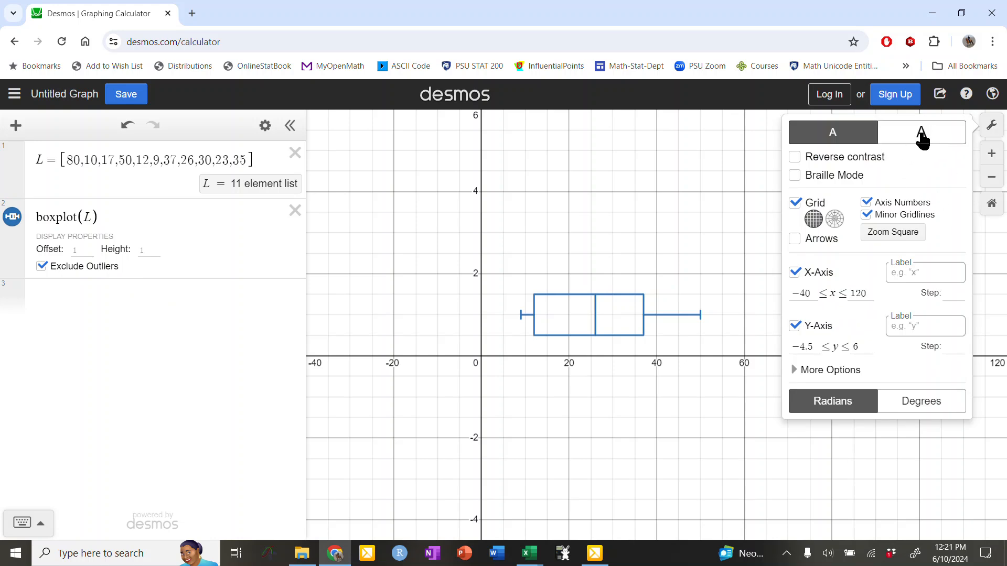
left_click(920, 132)
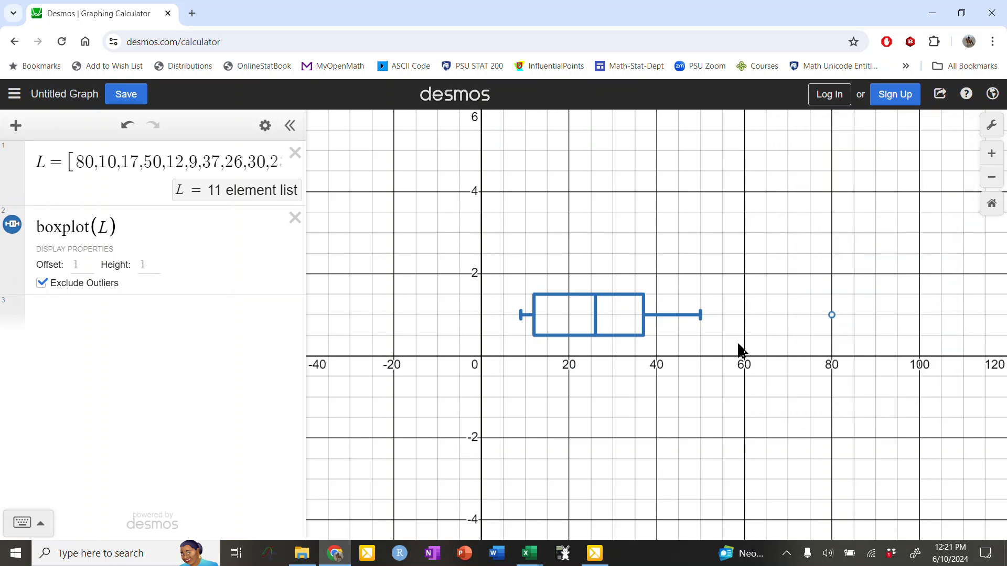
mouse_move(831, 330)
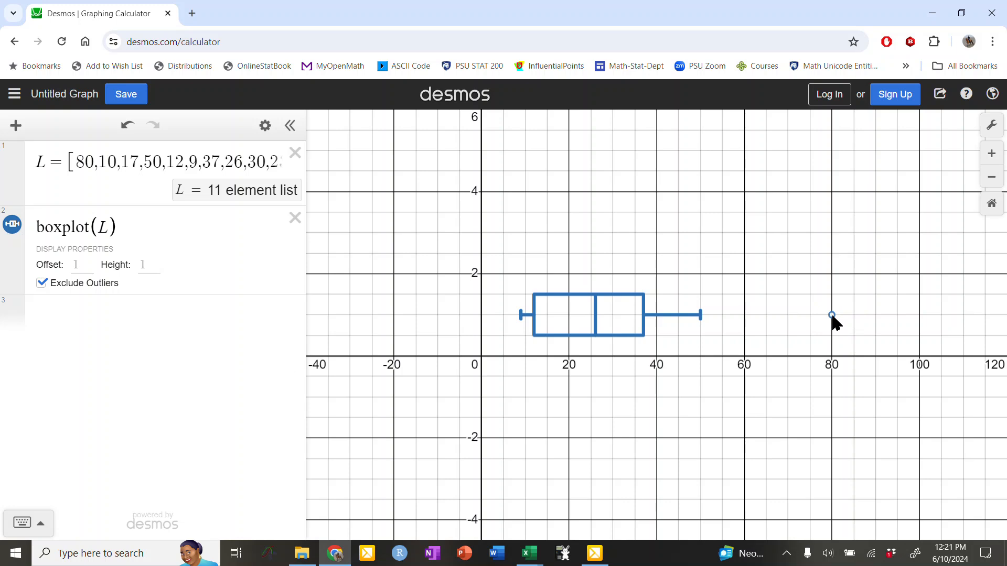
mouse_move(704, 330)
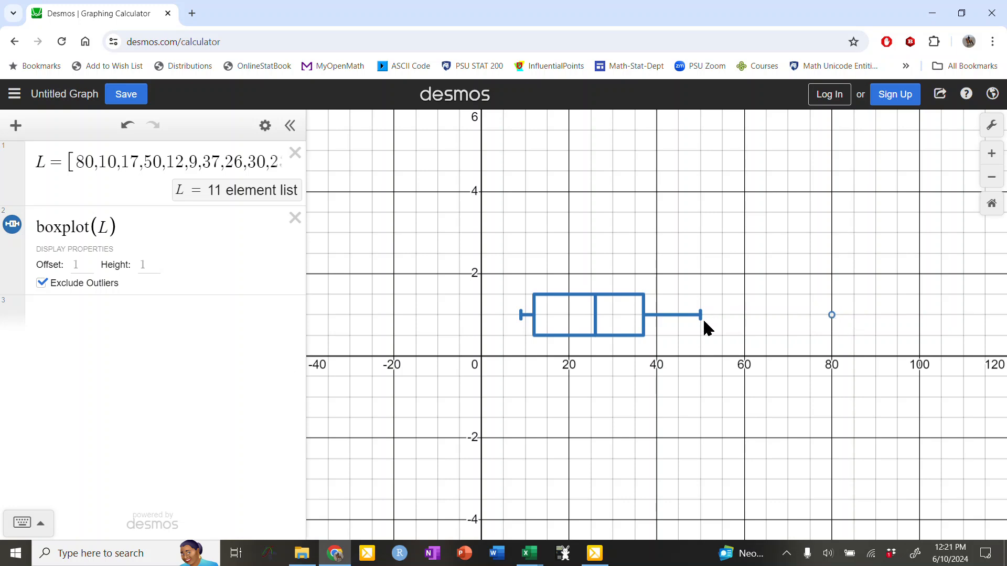
mouse_move(601, 319)
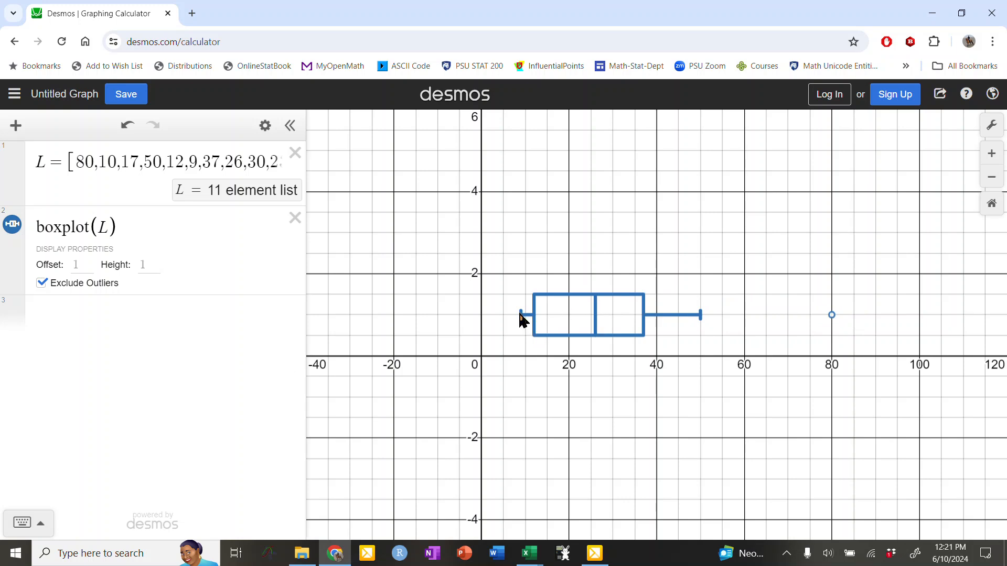
mouse_move(580, 283)
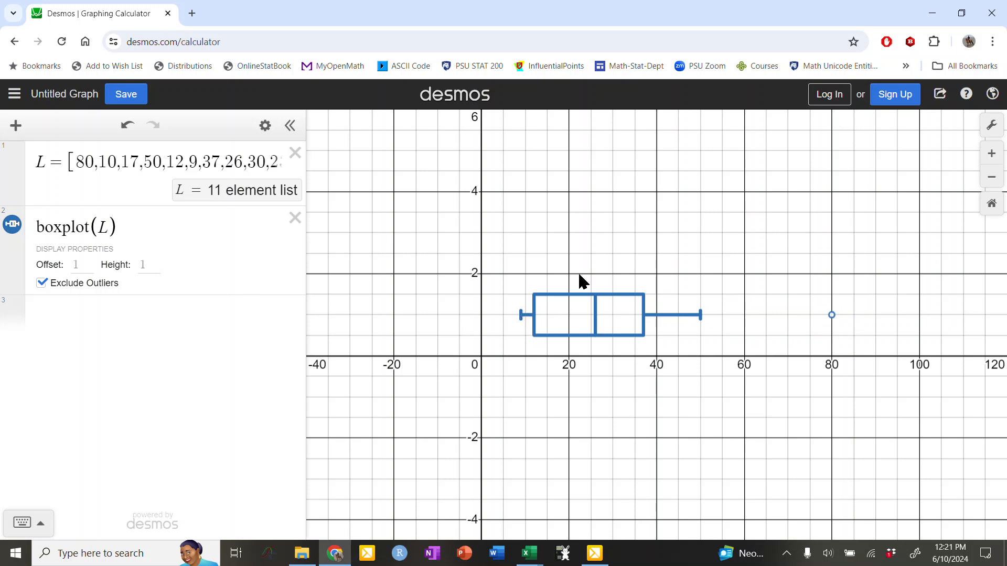
- Uncheck Exclude Outliers so the right whisker extends to 80
left_click(42, 283)
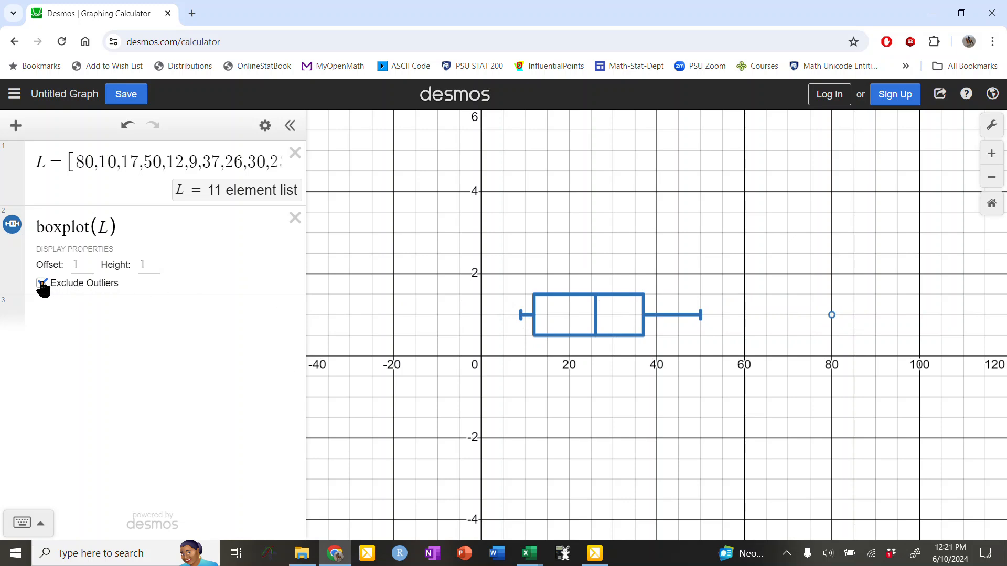
left_click(41, 283)
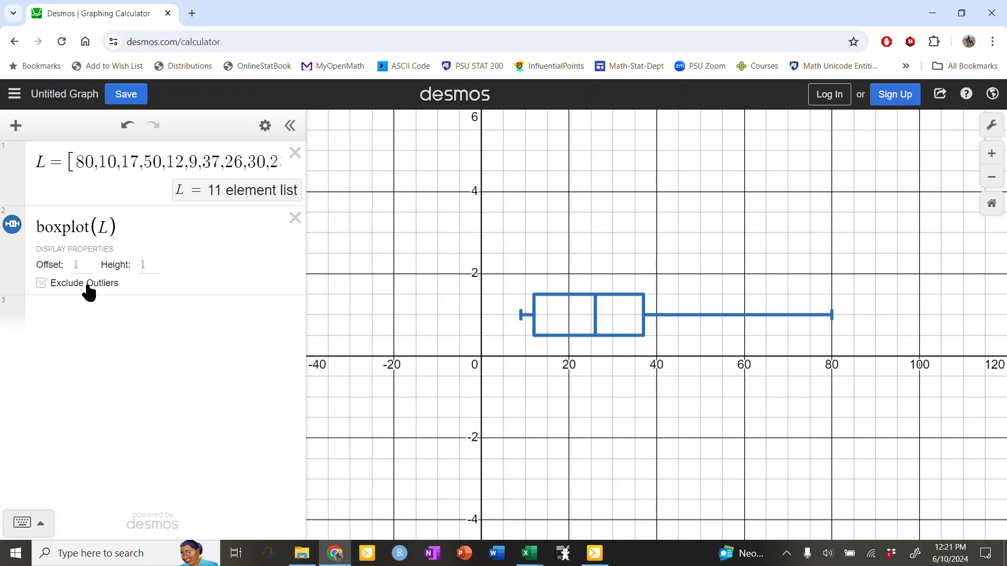
left_click(41, 283)
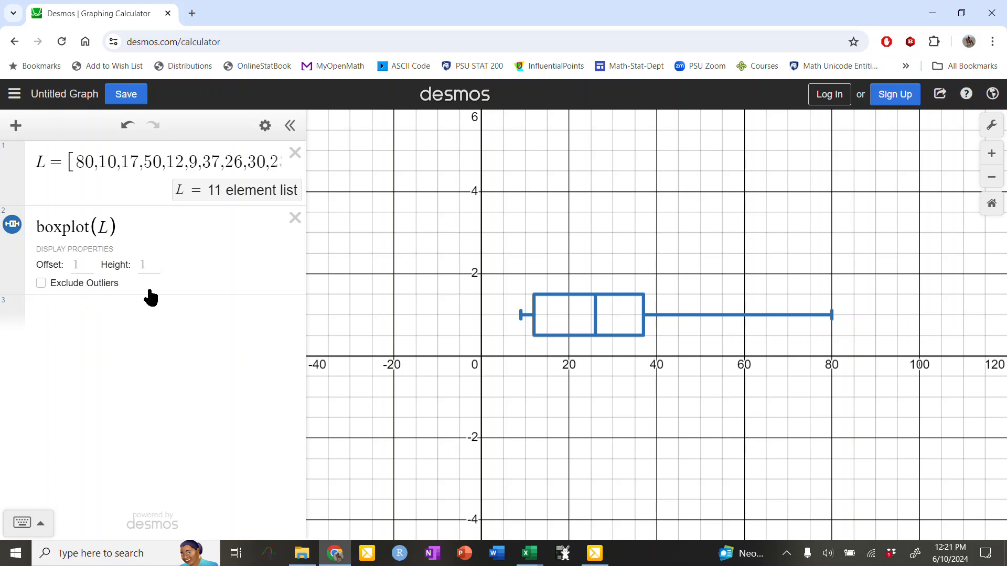
mouse_move(669, 295)
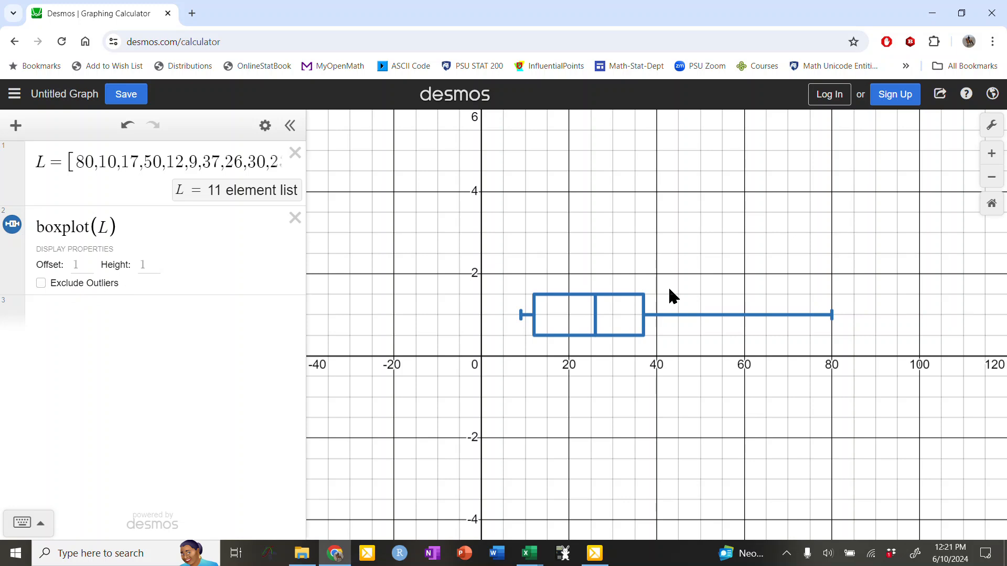
mouse_move(639, 331)
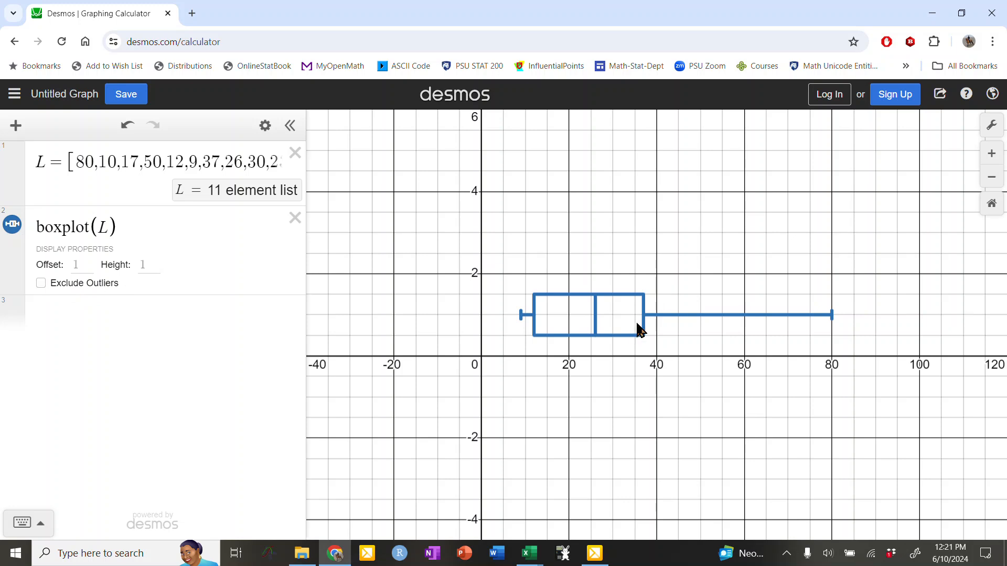
mouse_move(833, 321)
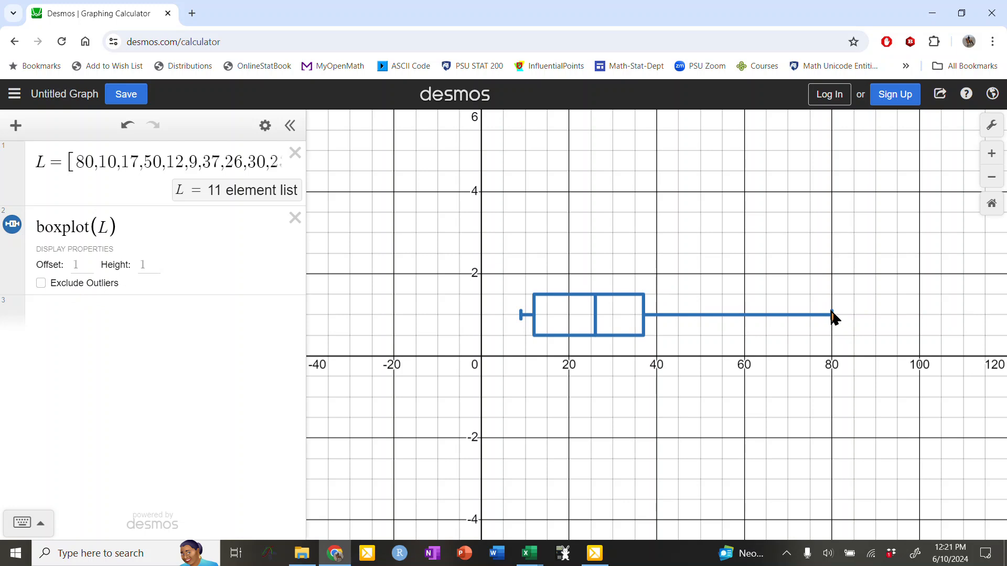
mouse_move(833, 336)
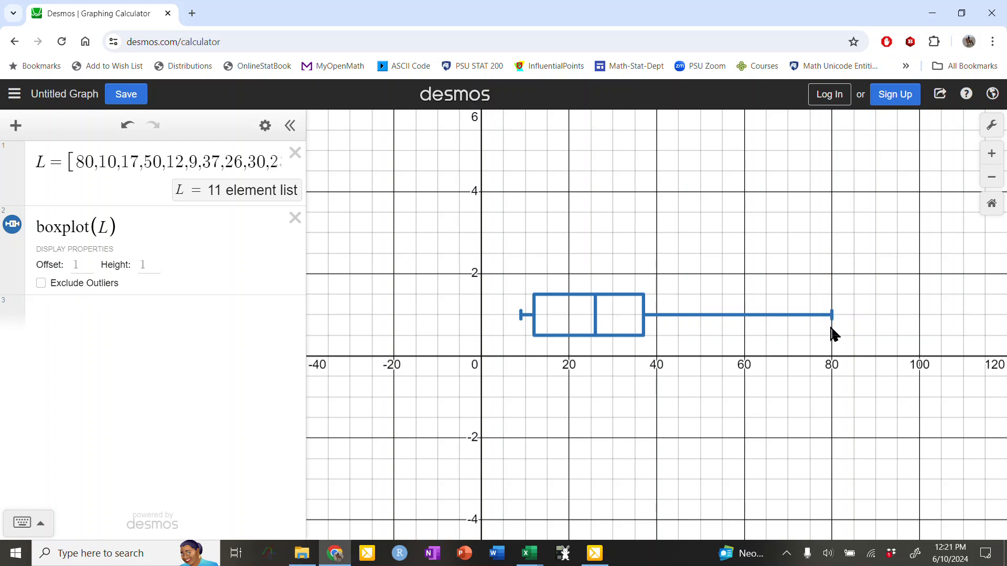
mouse_move(72, 541)
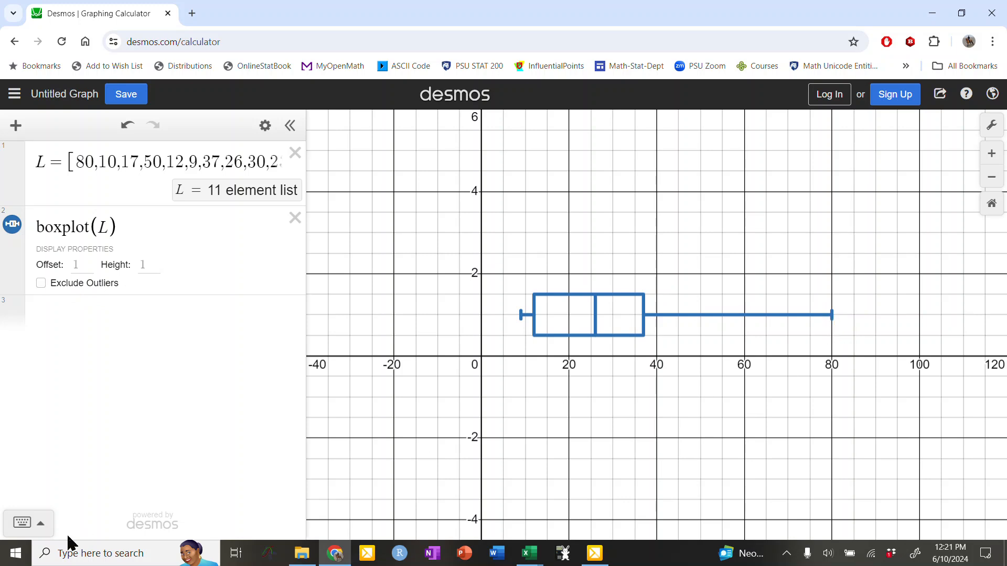
mouse_move(21, 526)
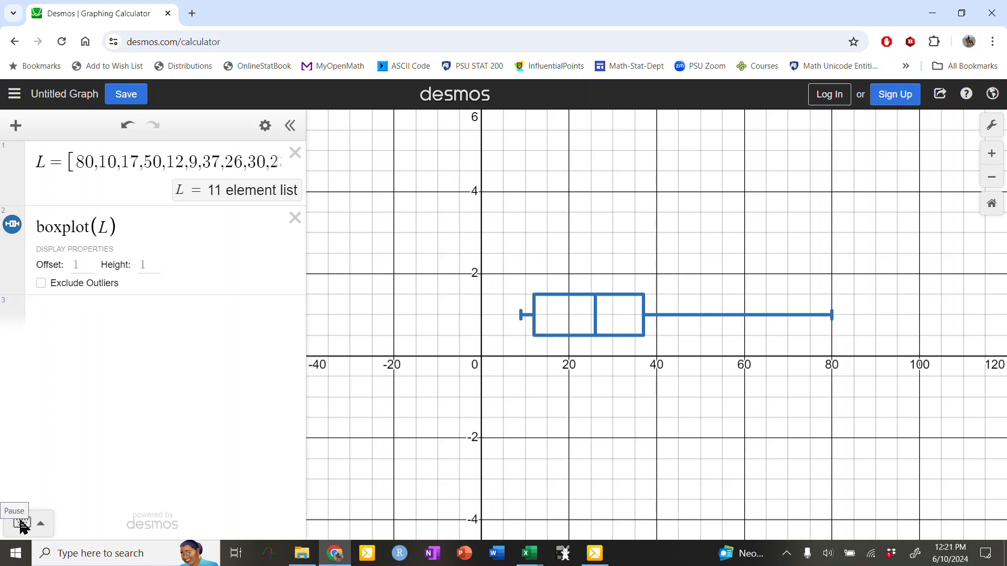